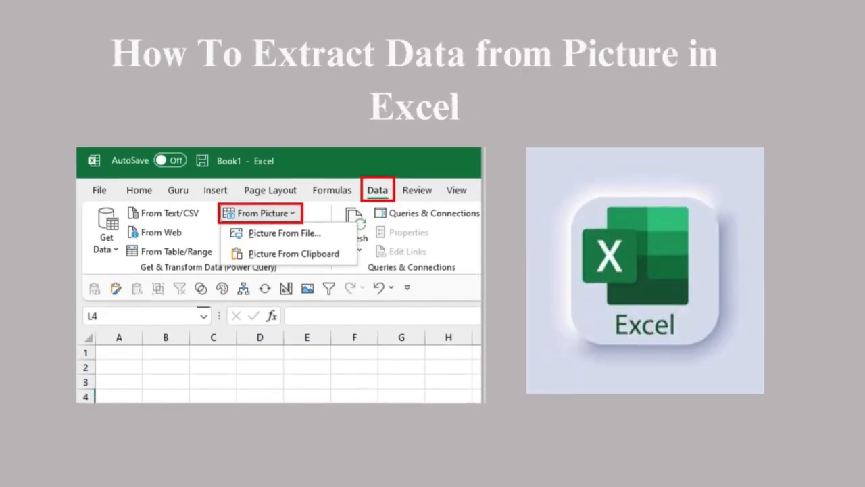
Switch to the browser showing the Microsoft 365 home page at office.com
click(294, 254)
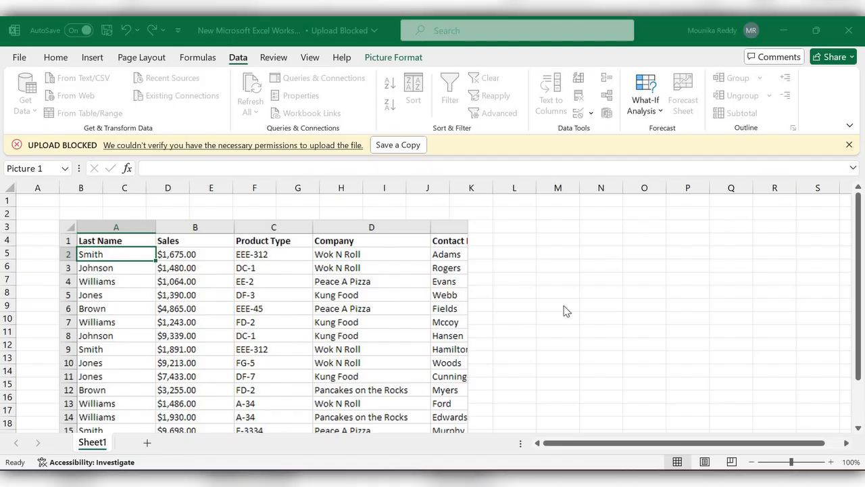
mouse_move(440, 254)
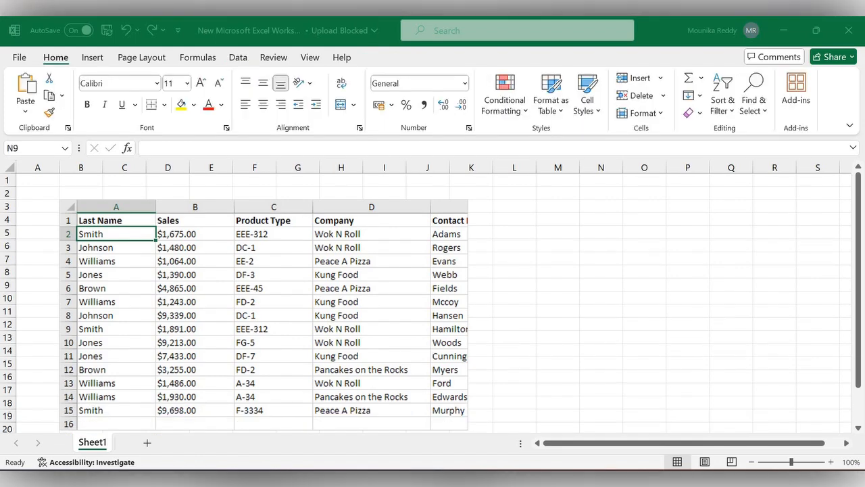
mouse_move(270, 232)
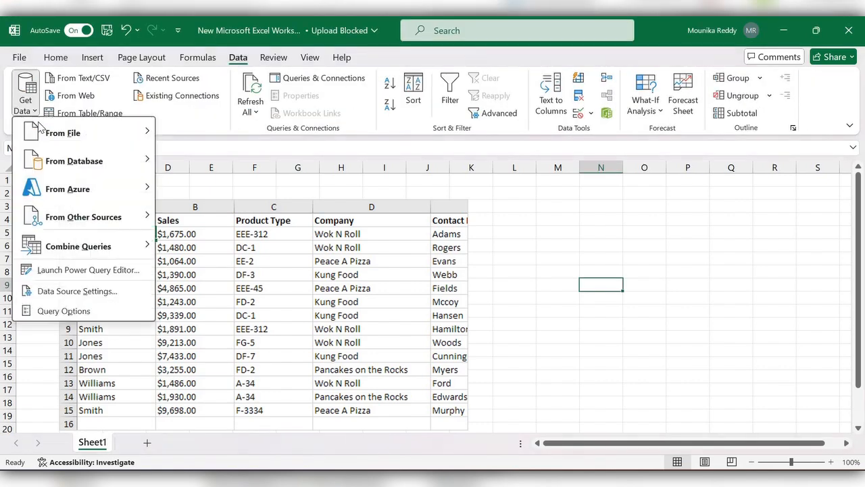
click(84, 217)
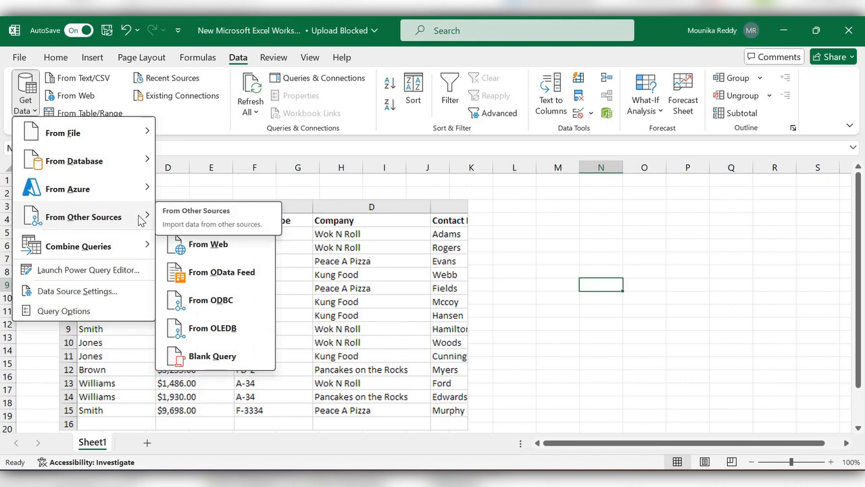
mouse_move(196, 241)
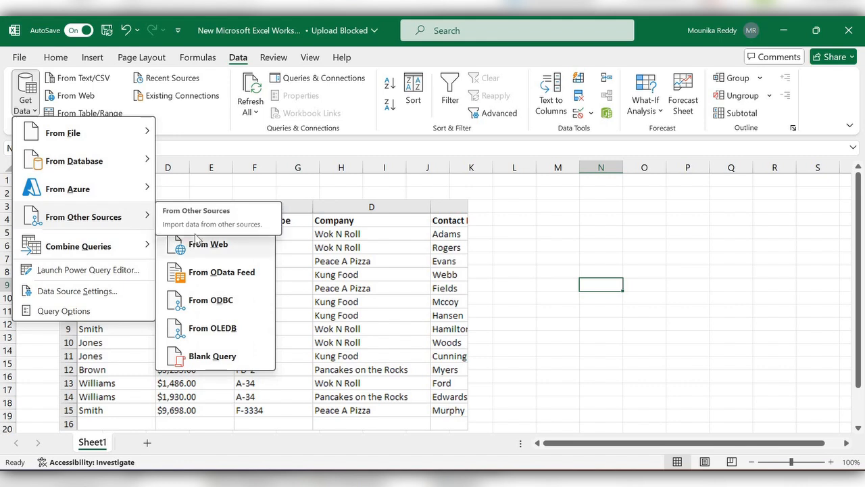
mouse_move(224, 362)
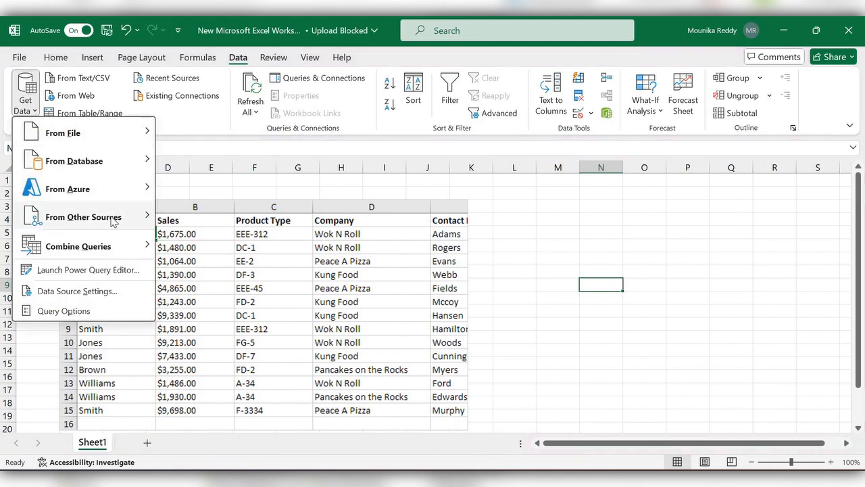
mouse_move(84, 217)
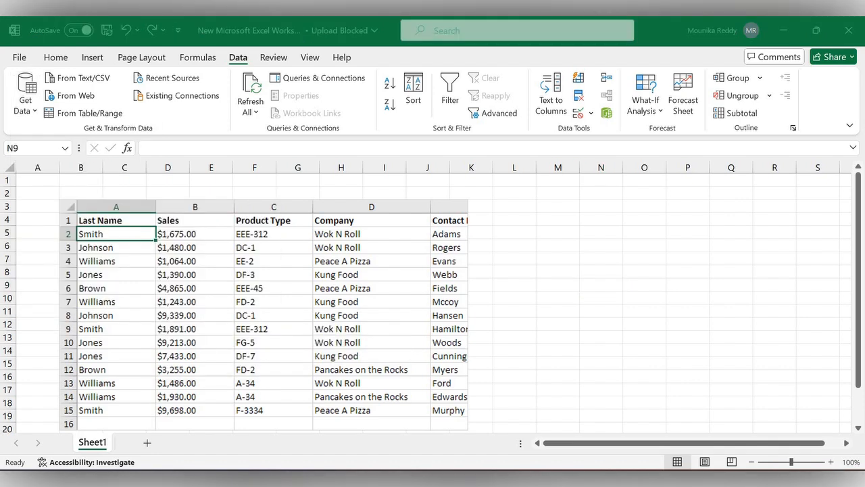
mouse_move(281, 264)
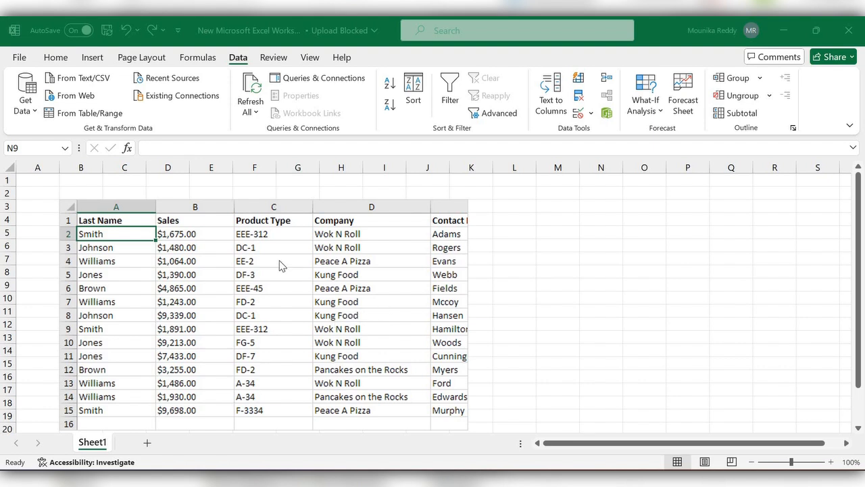
mouse_move(662, 227)
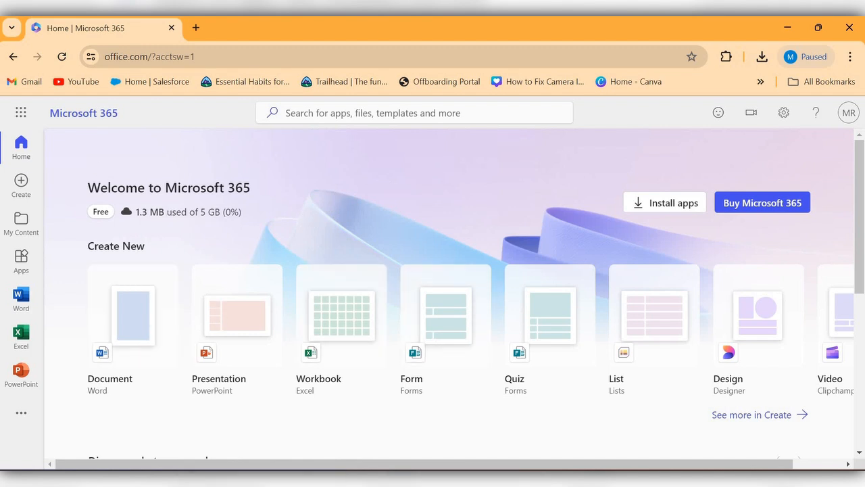
Create a new blank Excel workbook, Book 1, from the Excel start page
click(22, 335)
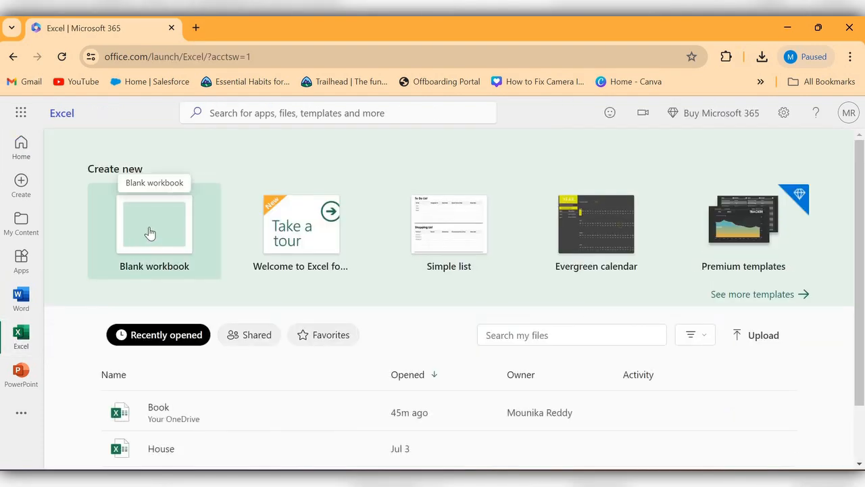
click(154, 224)
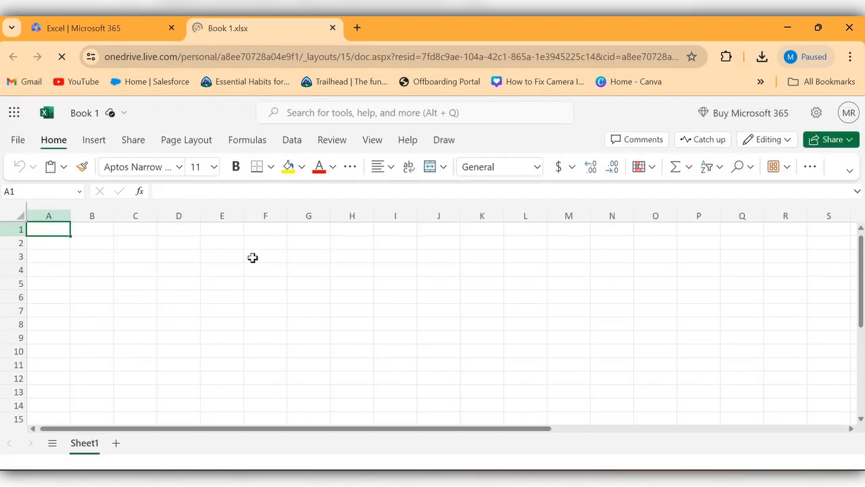
Select cell F3 and reveal the extra Data commands including Data from Picture
click(265, 256)
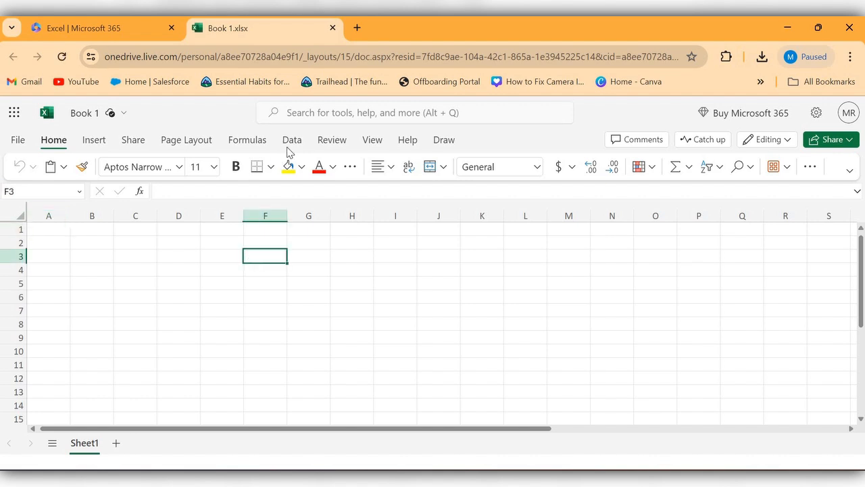
click(292, 139)
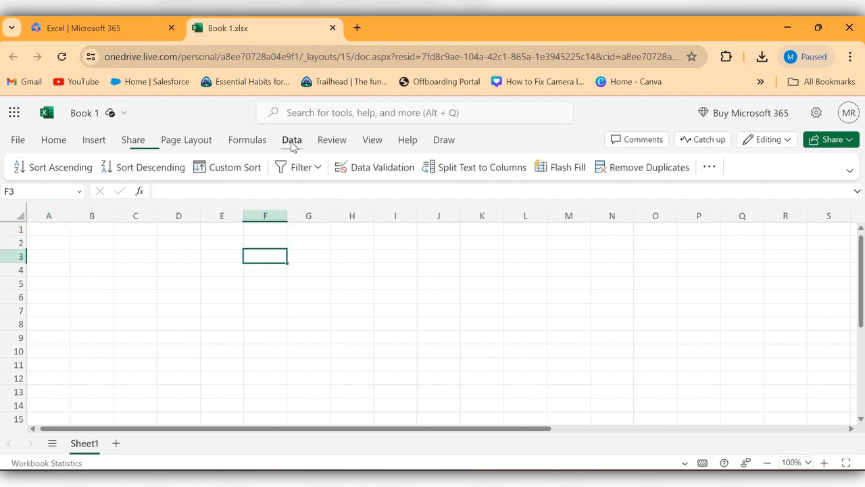
mouse_move(709, 168)
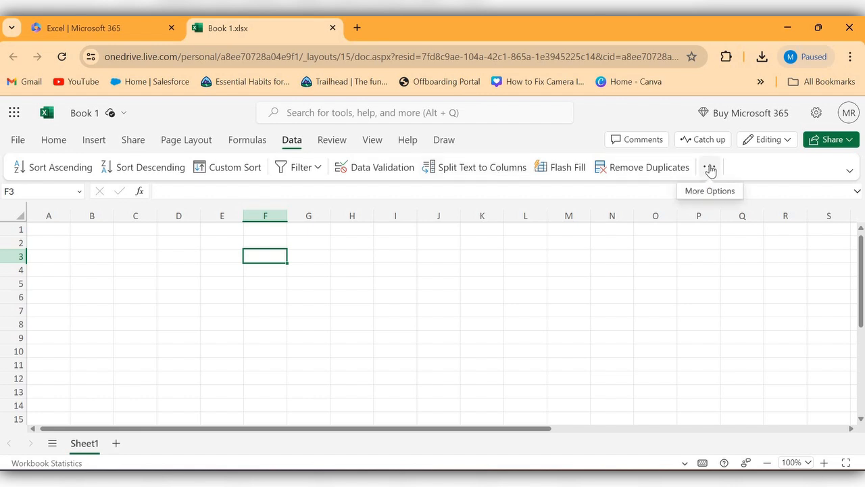
click(708, 168)
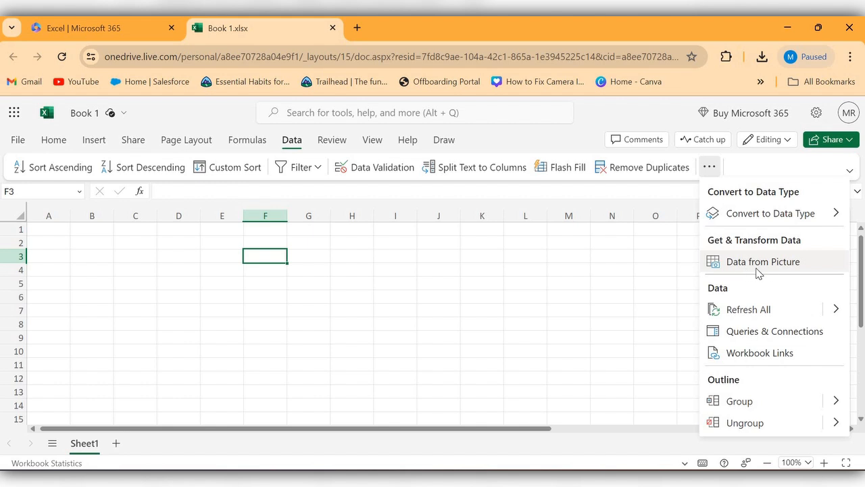
mouse_move(762, 264)
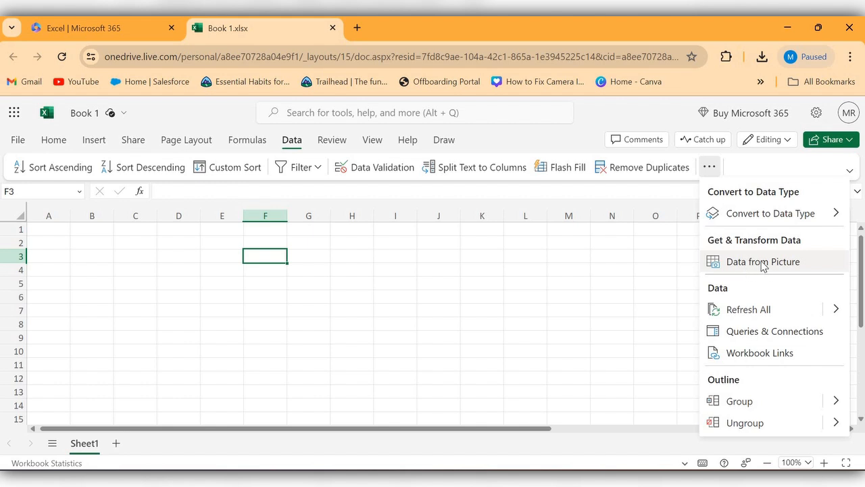
Load the data-form-example picture via Data from Picture to preview its sales table
click(762, 262)
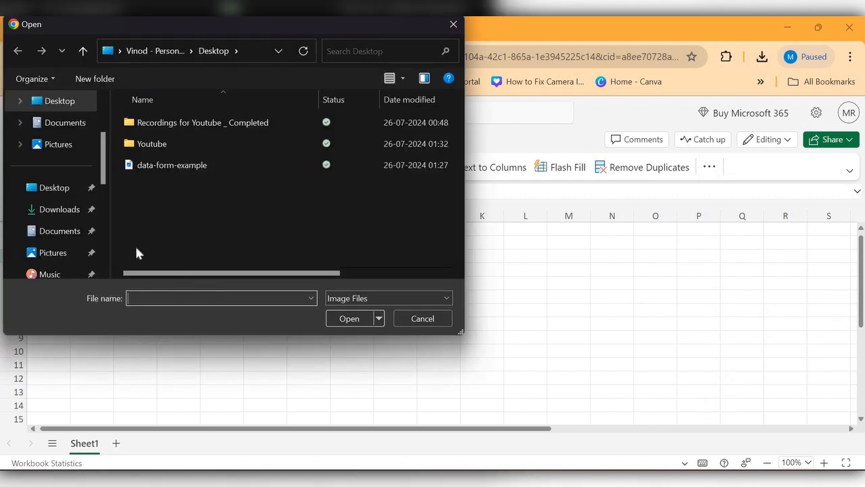
mouse_move(172, 165)
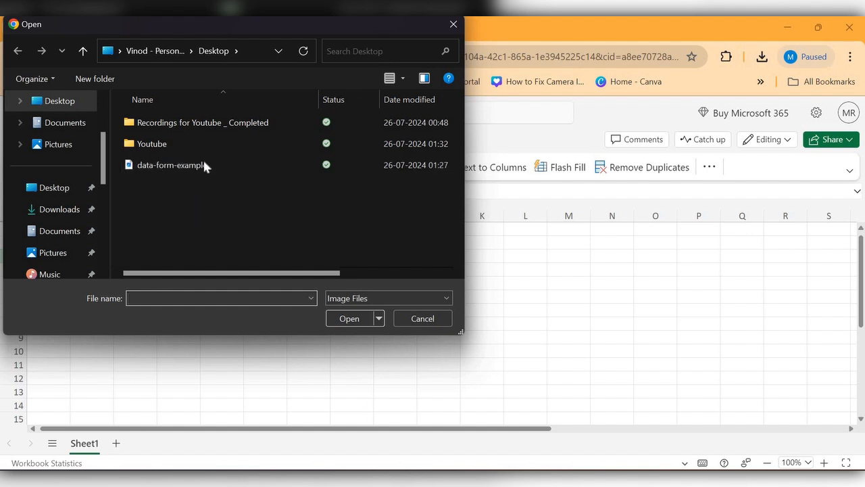
drag(230, 273, 321, 273)
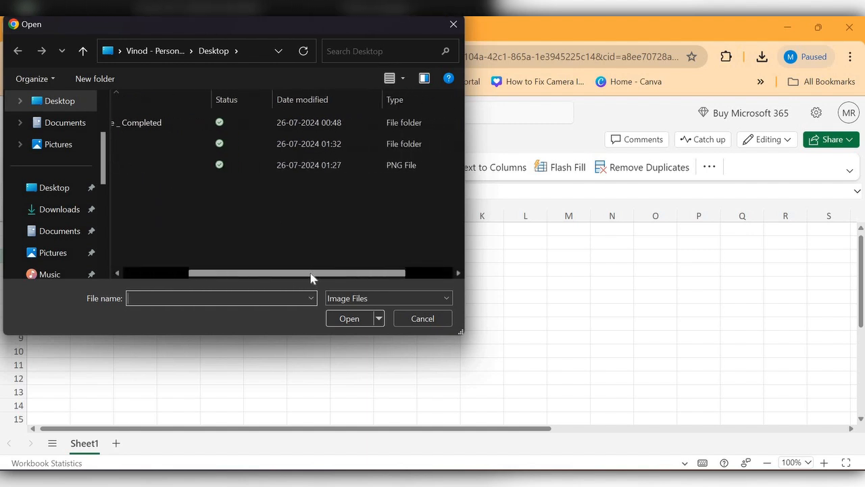
drag(311, 273, 362, 273)
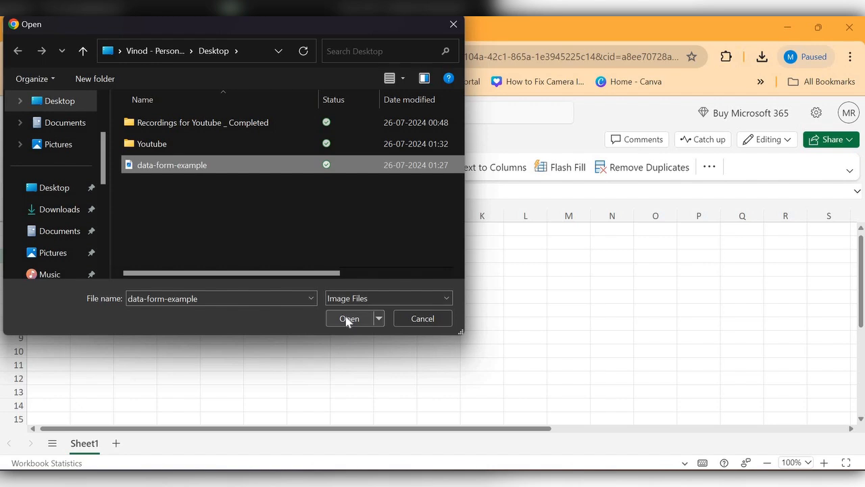
click(348, 319)
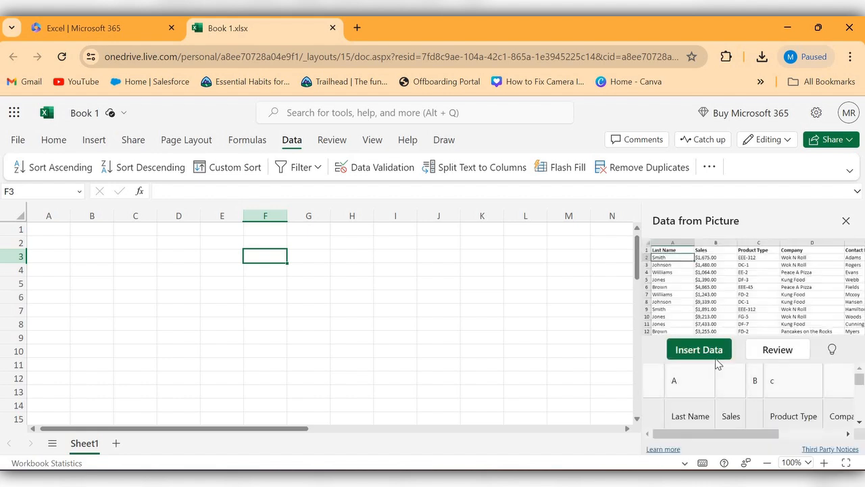
mouse_move(710, 353)
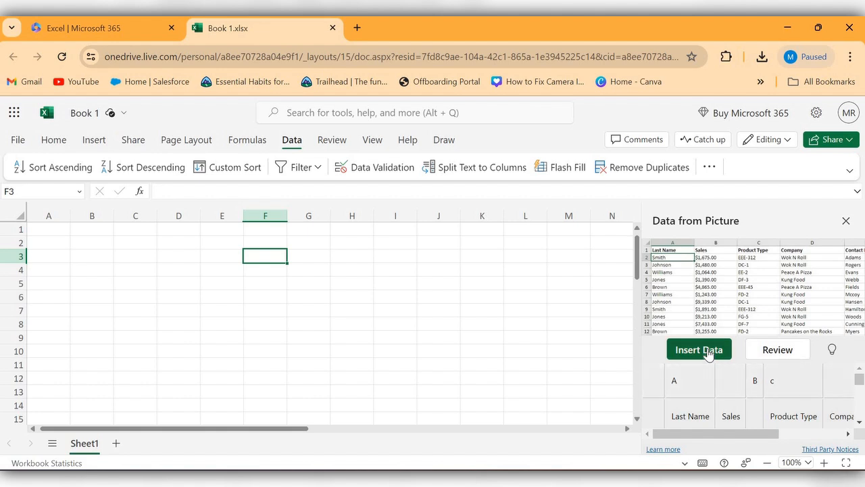
Insert the extracted sales table at F3 anyway despite 13 items needing review
click(698, 349)
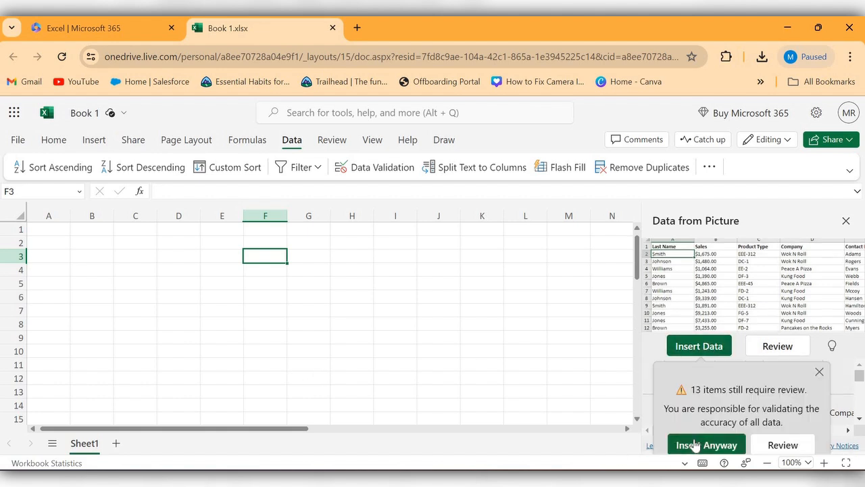
click(706, 444)
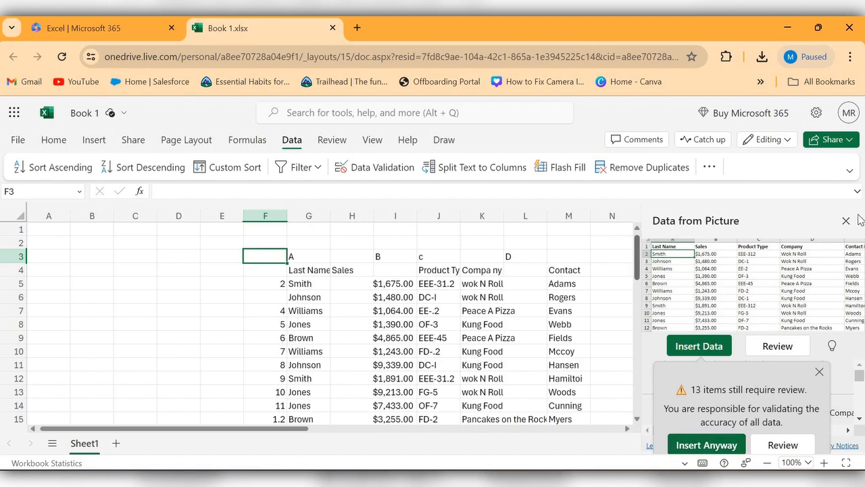
click(846, 221)
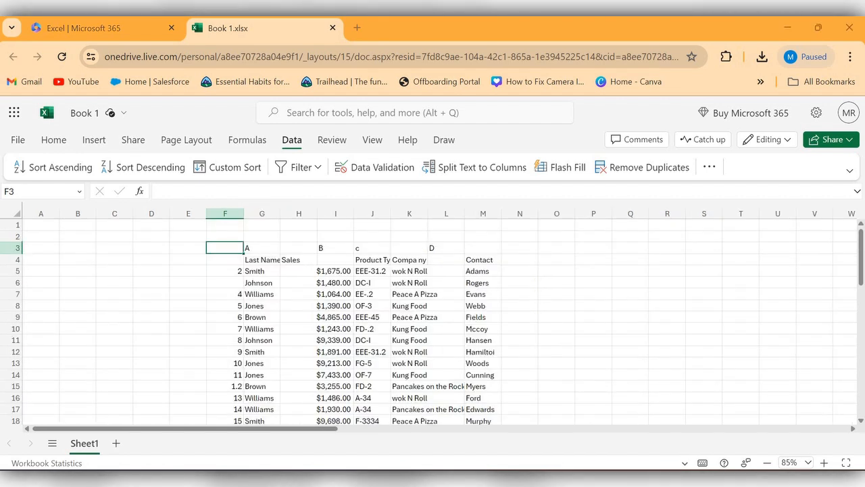
mouse_move(263, 270)
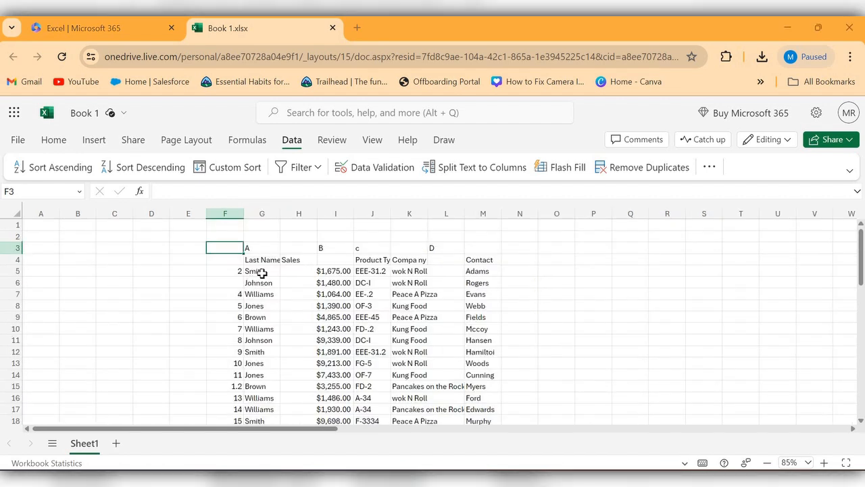